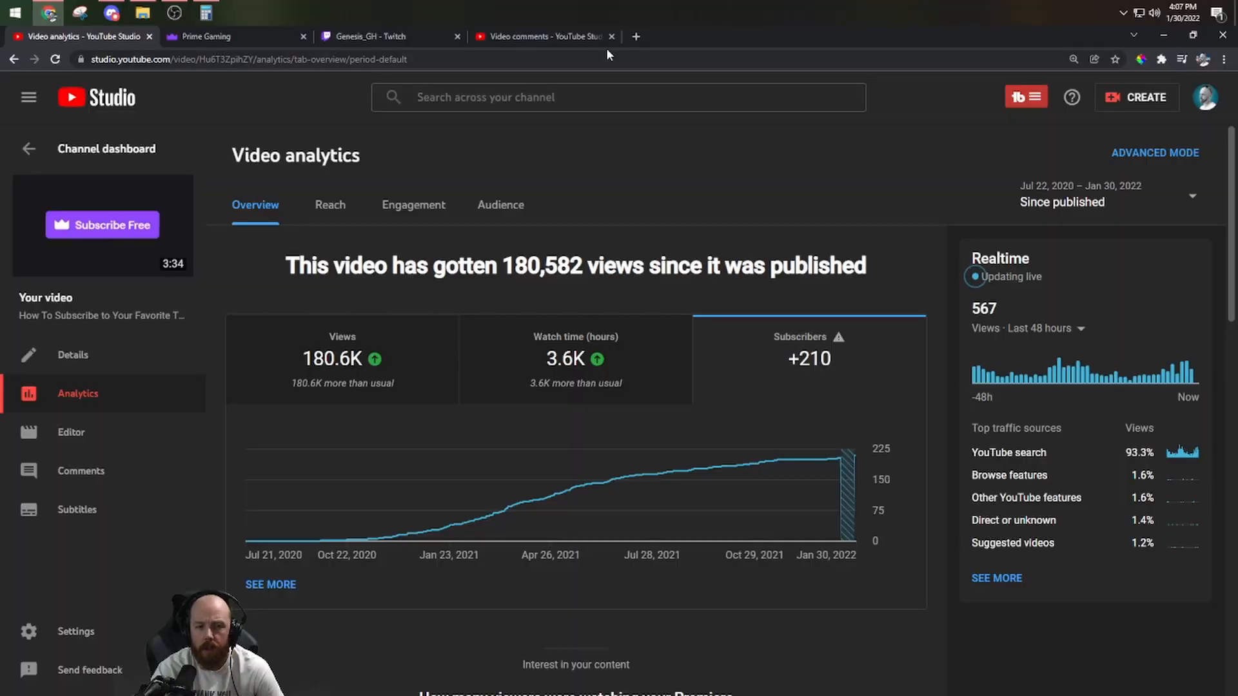
mouse_move(749, 36)
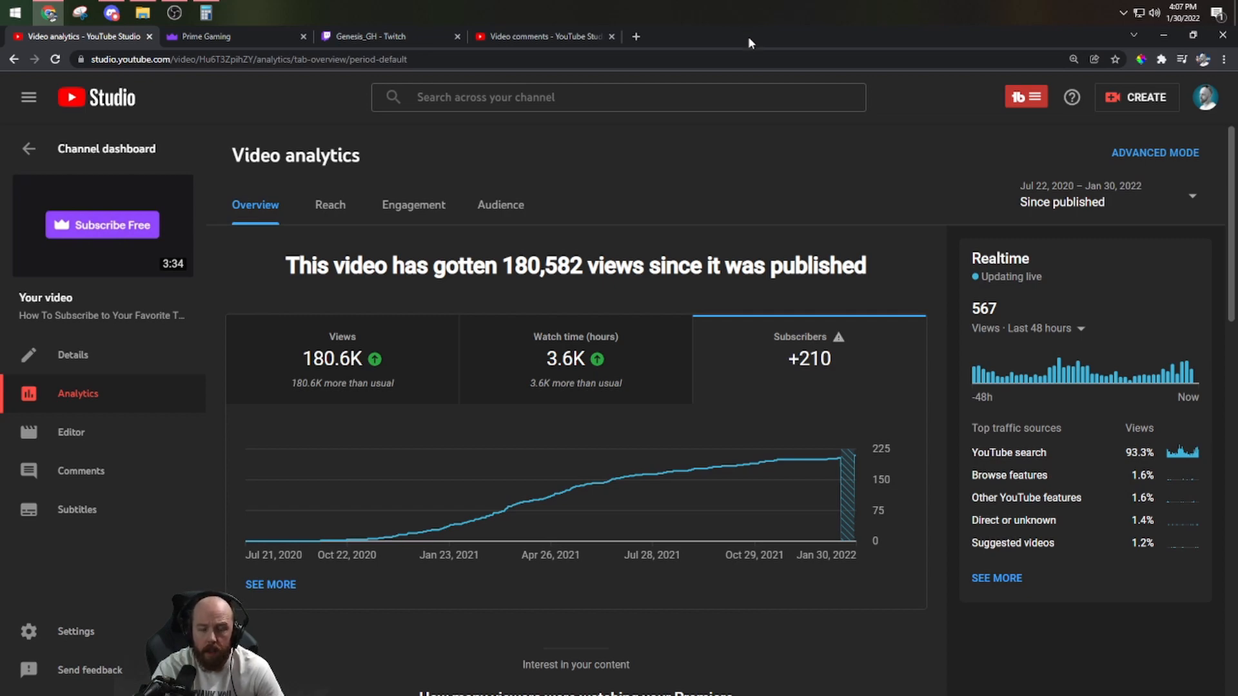
mouse_move(388, 363)
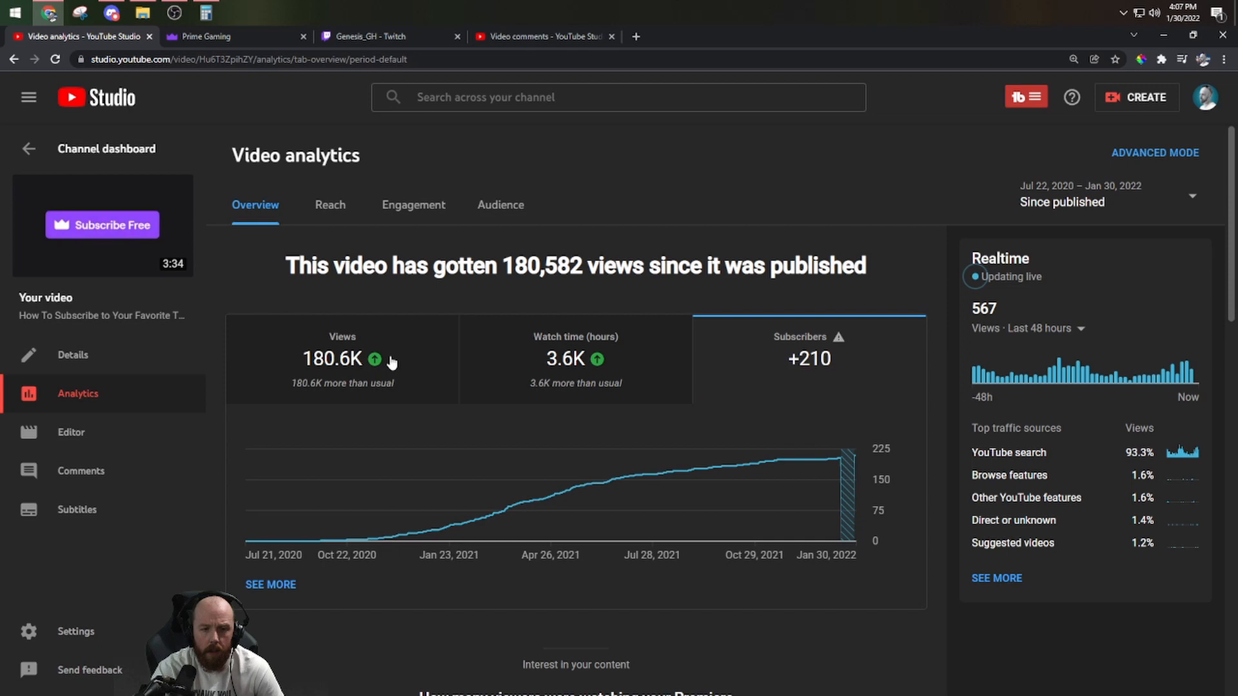
mouse_move(745, 196)
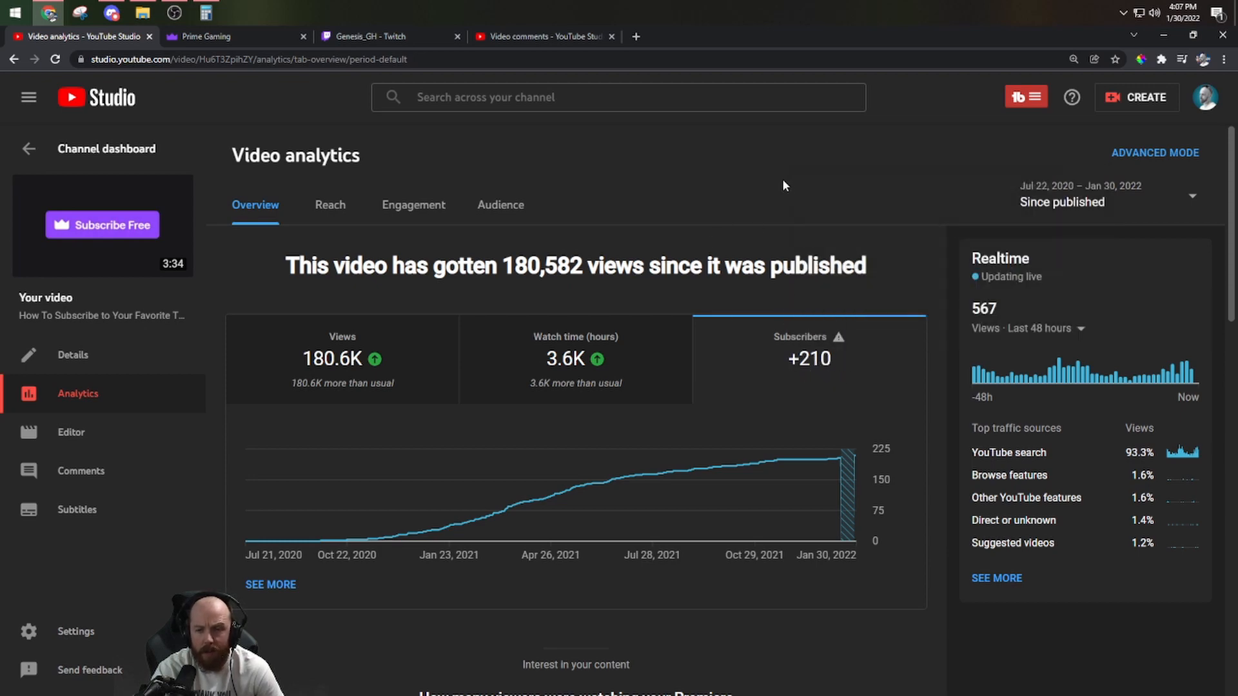
mouse_move(670, 195)
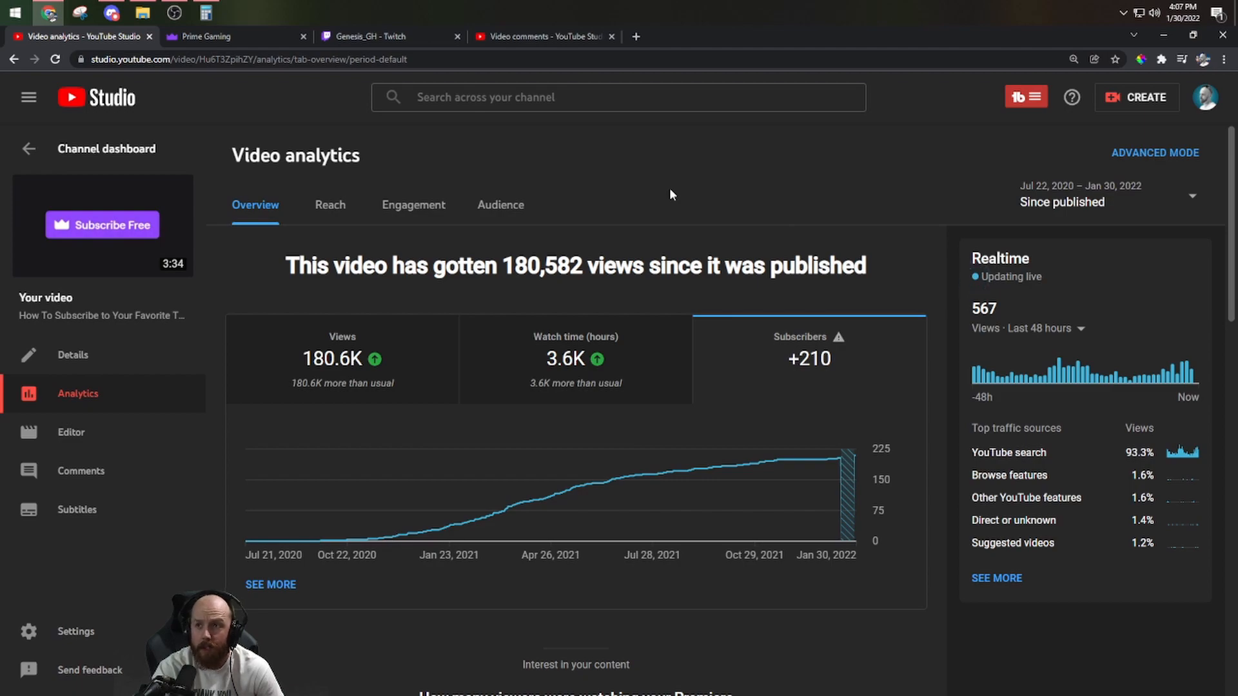
mouse_move(660, 192)
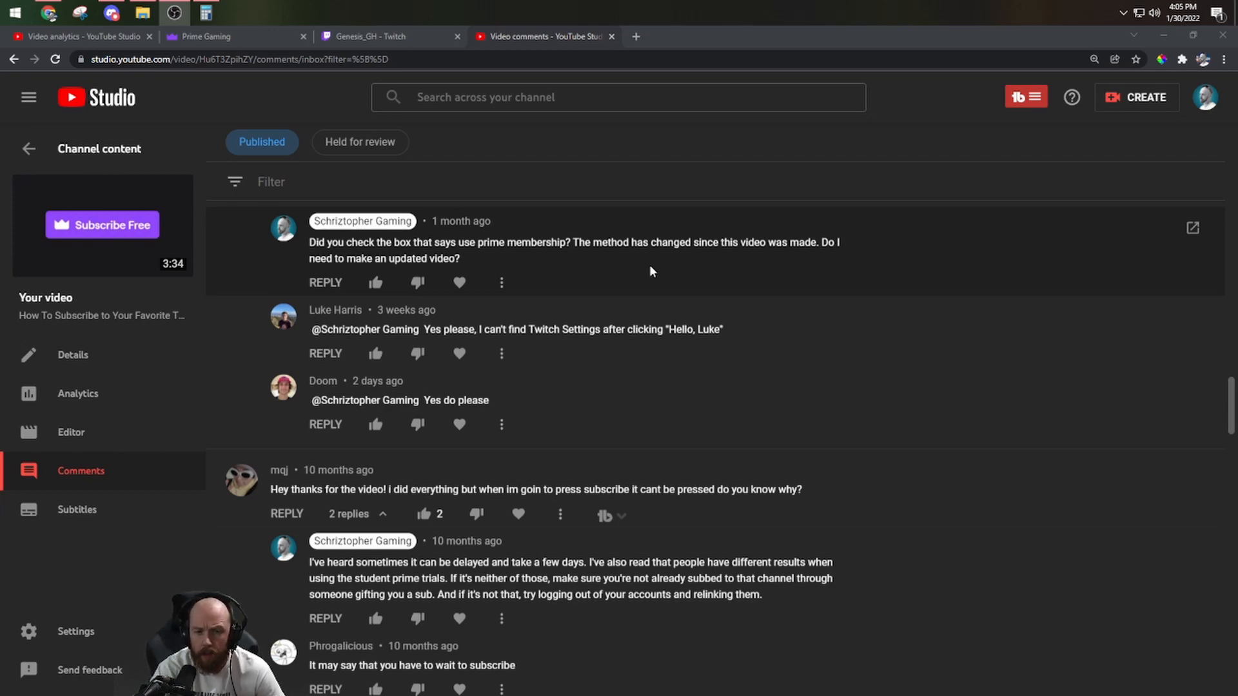
mouse_move(685, 415)
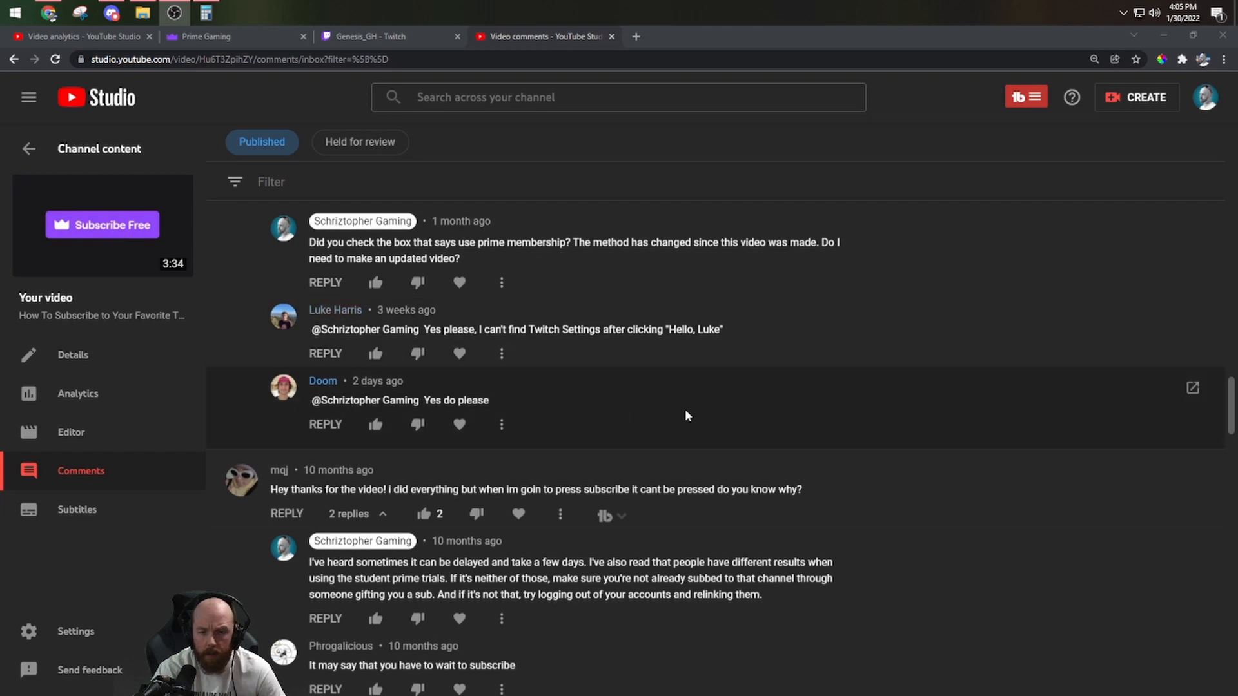
mouse_move(697, 352)
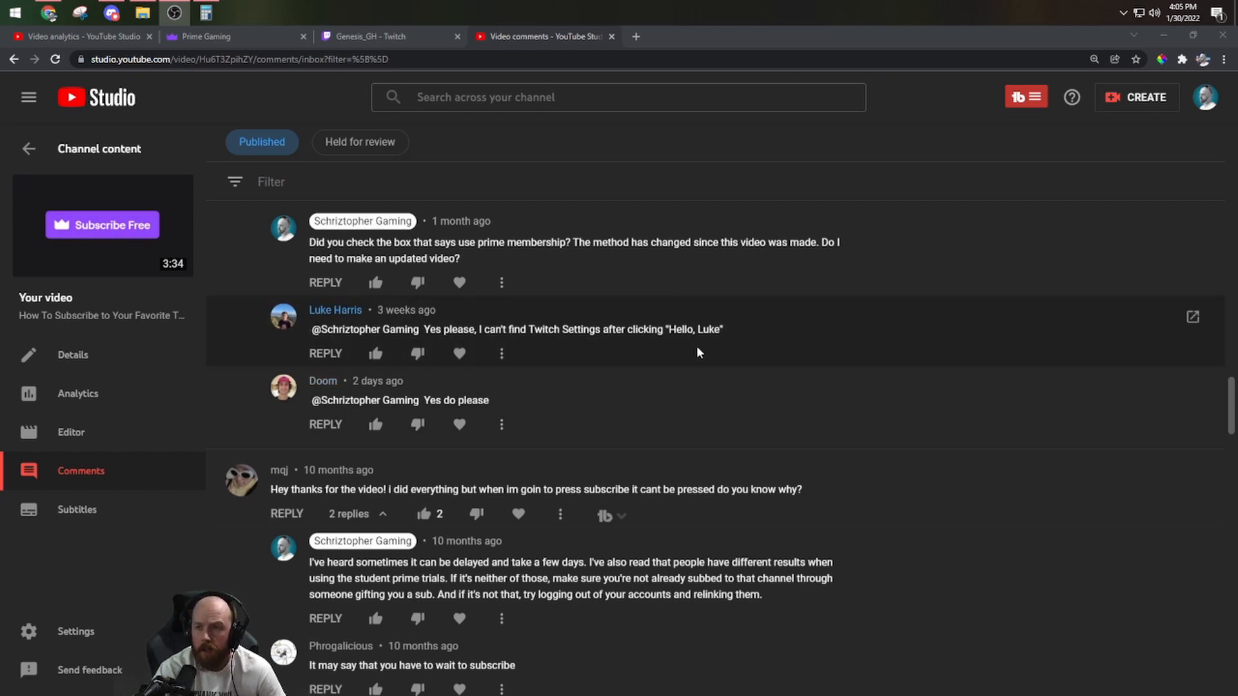
Switch from YouTube Studio comments to the Prime Gaming page of linked Twitch accounts
click(205, 36)
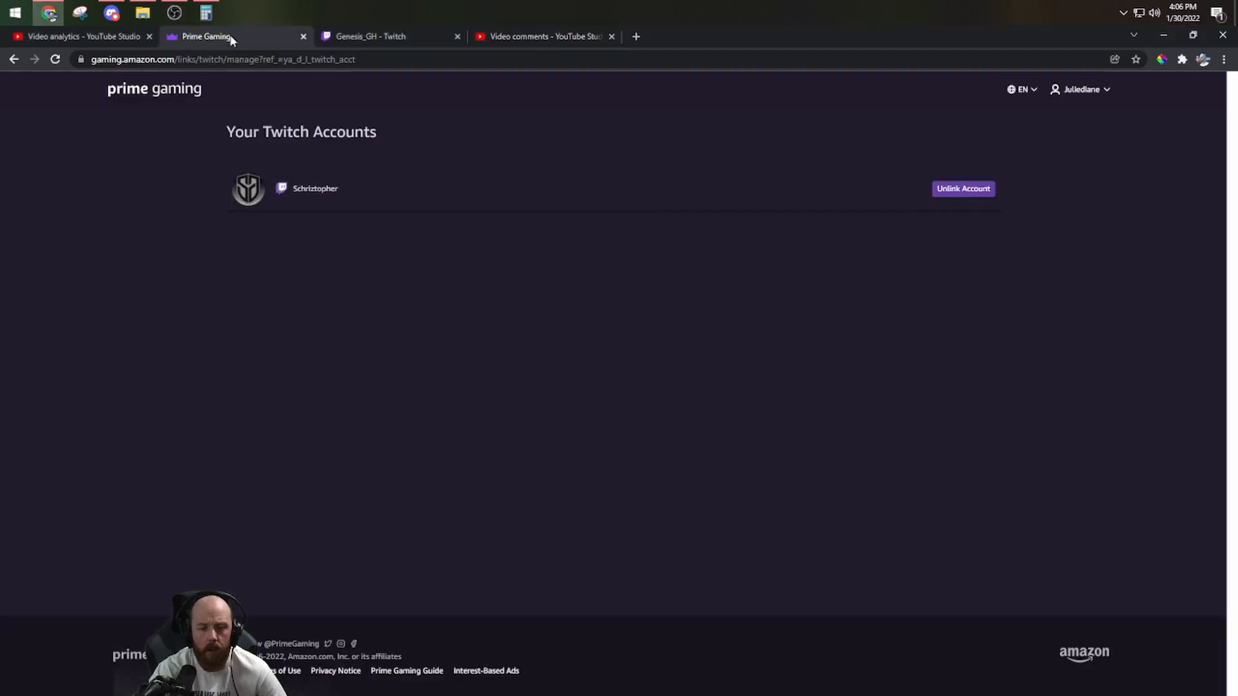
click(222, 59)
text(amazon.com)
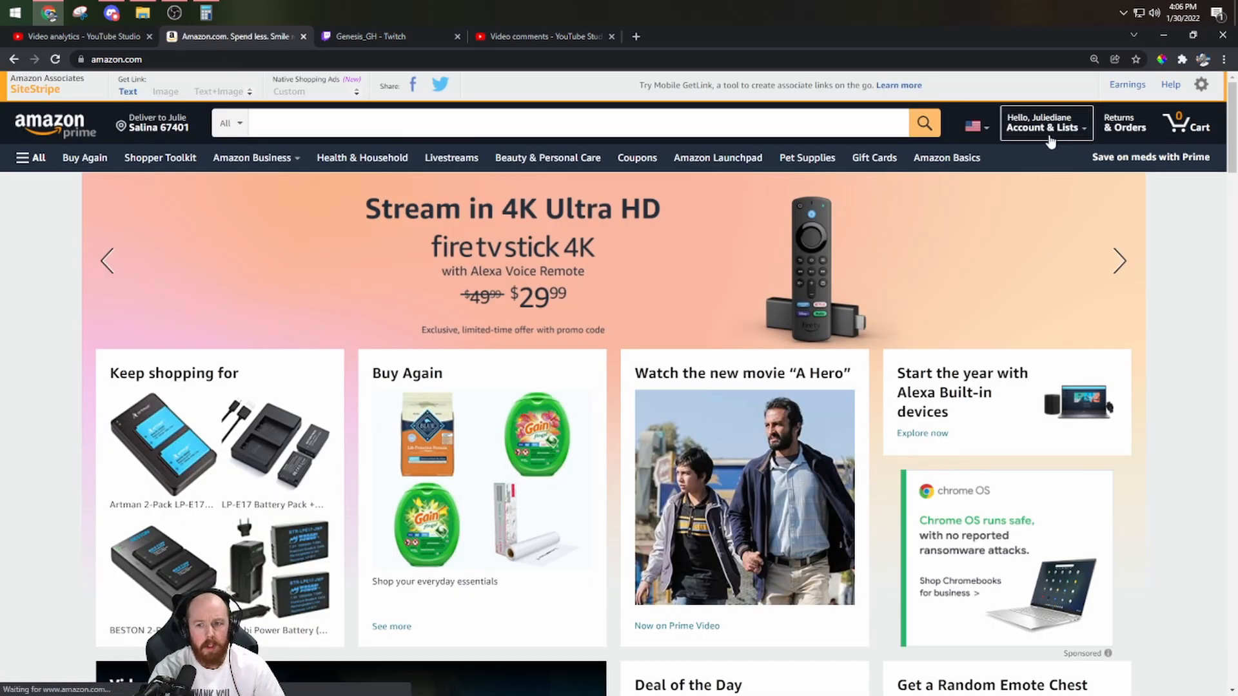
click(1042, 127)
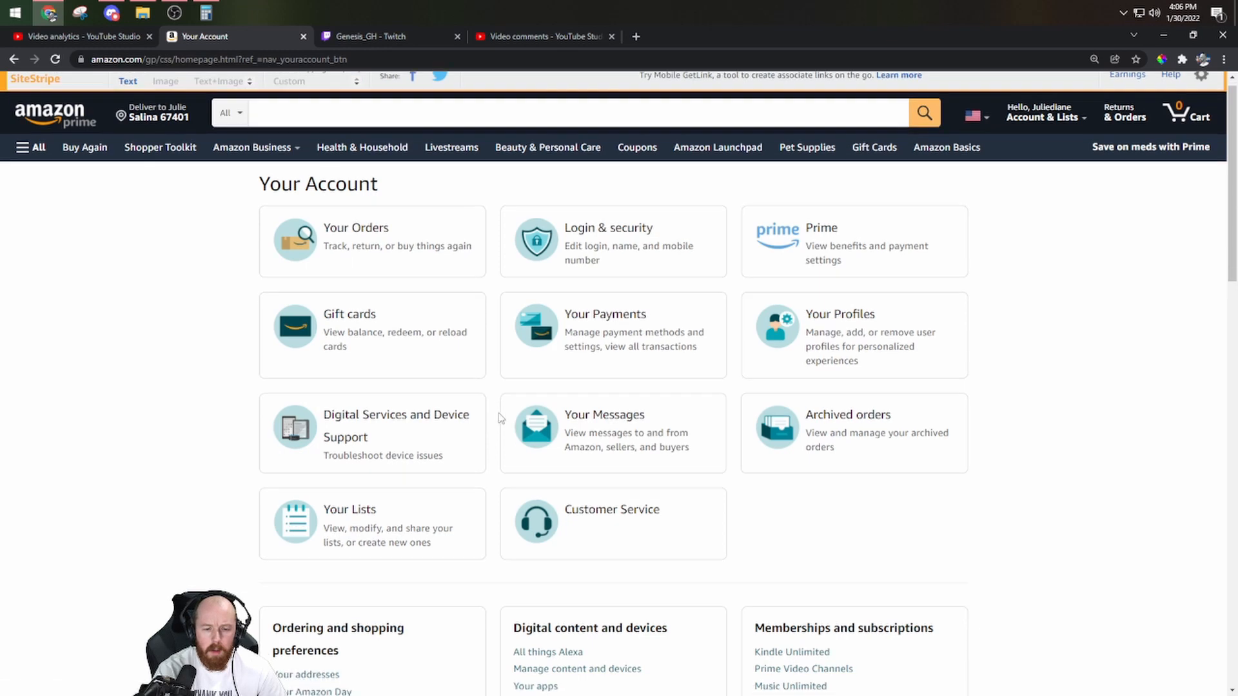
scroll(down, 3)
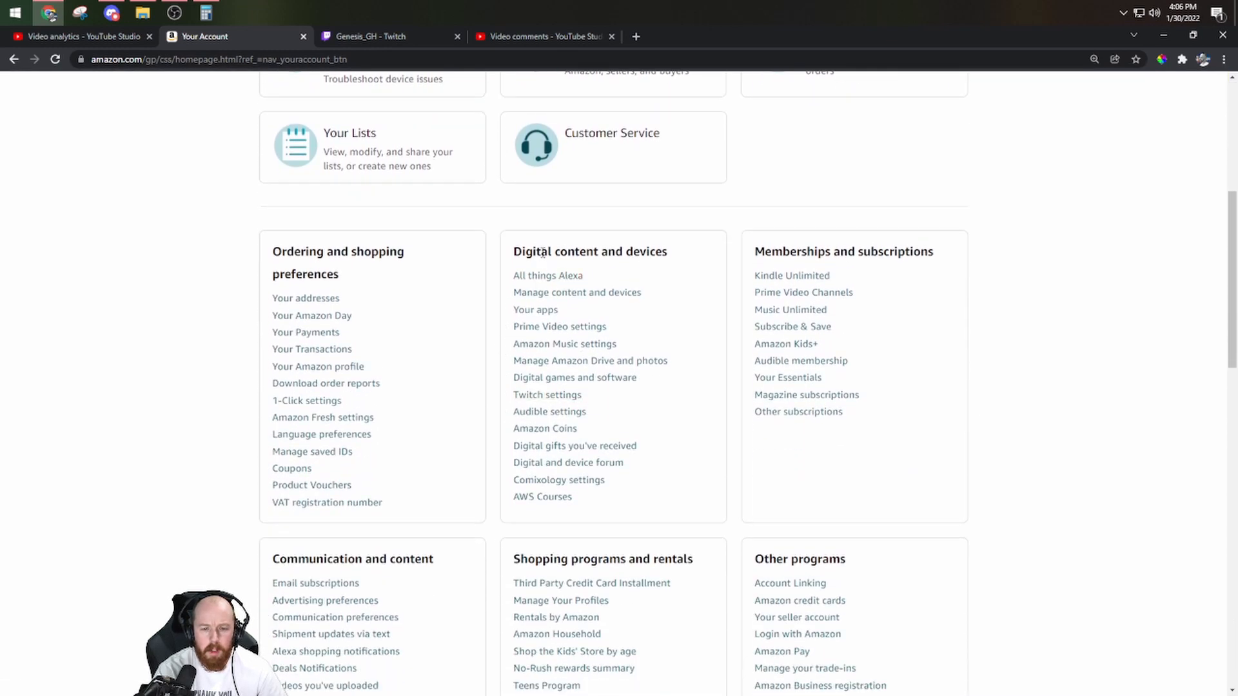
mouse_move(598, 272)
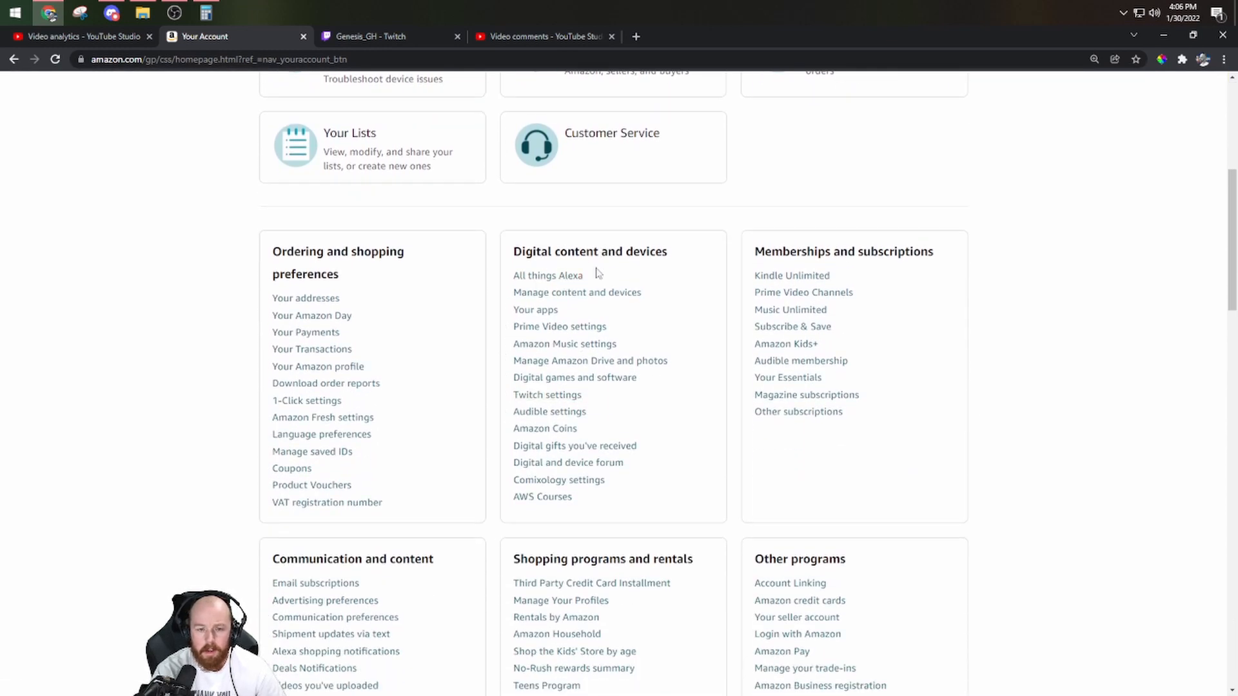
mouse_move(547, 395)
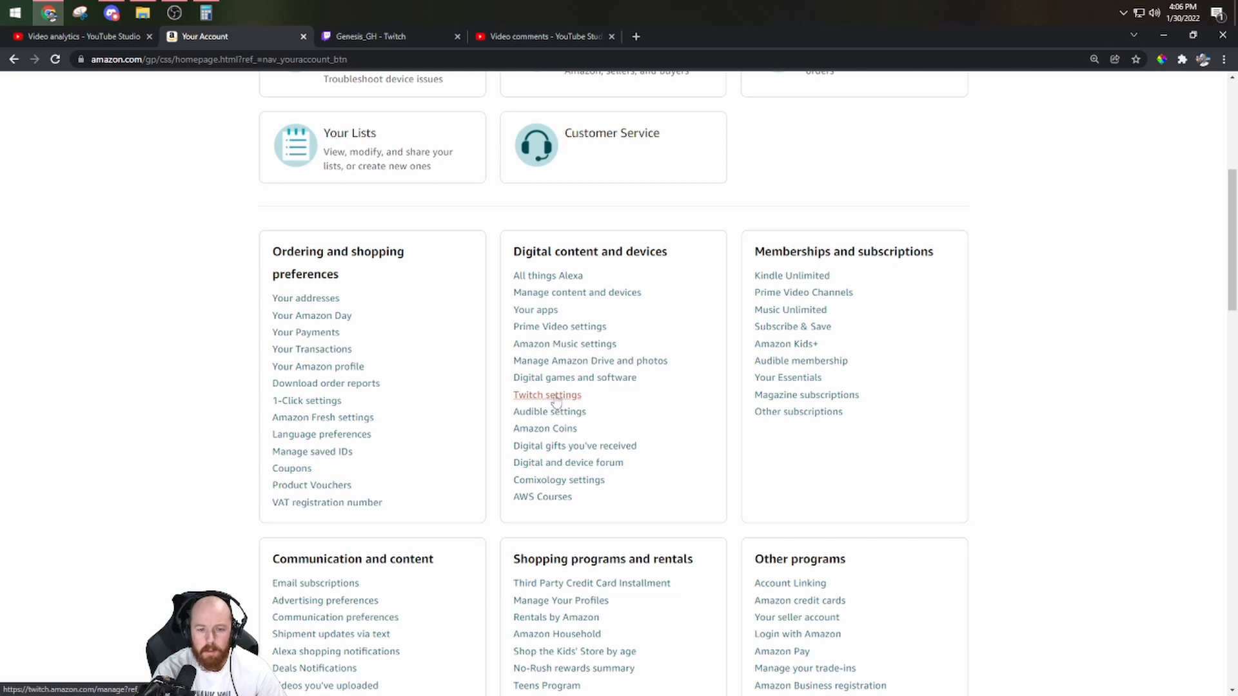
click(546, 394)
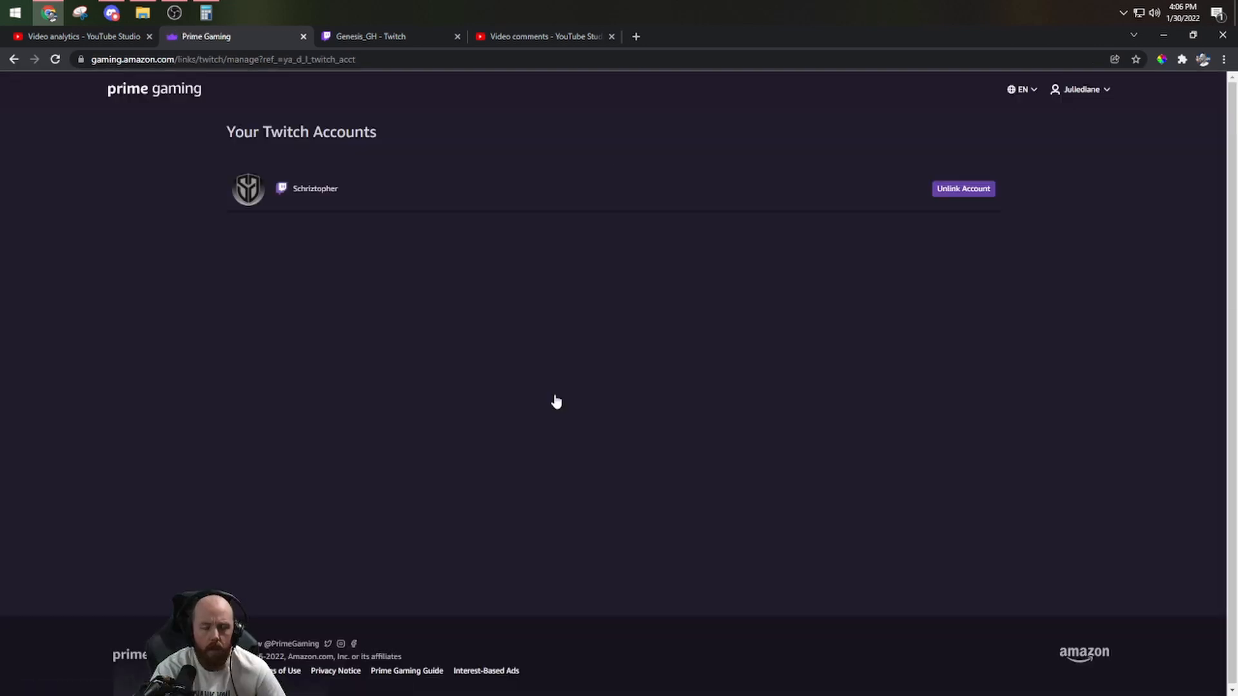
mouse_move(376, 199)
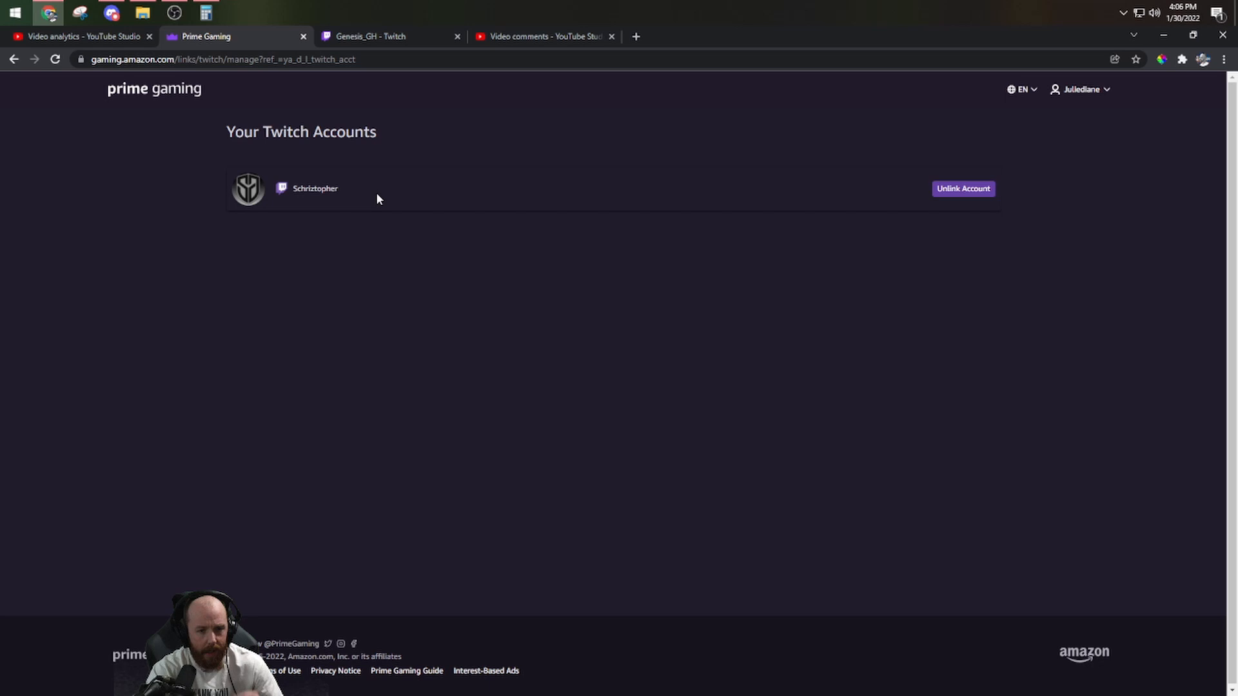
mouse_move(962, 189)
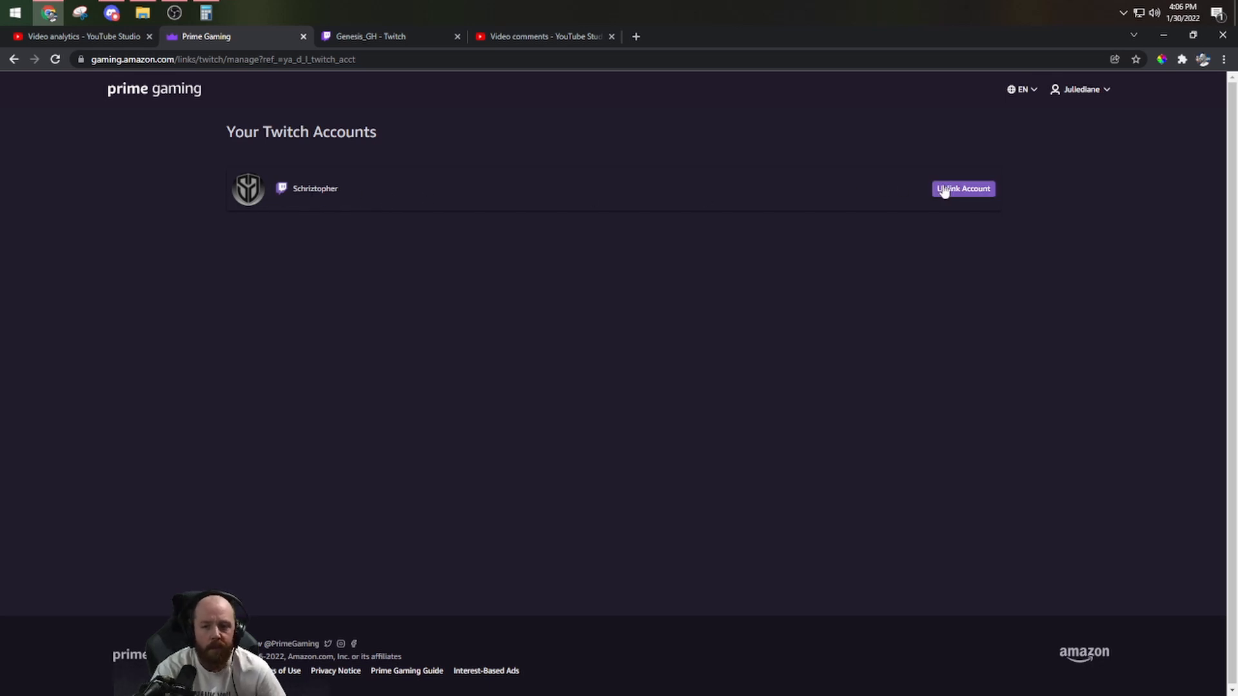
mouse_move(501, 285)
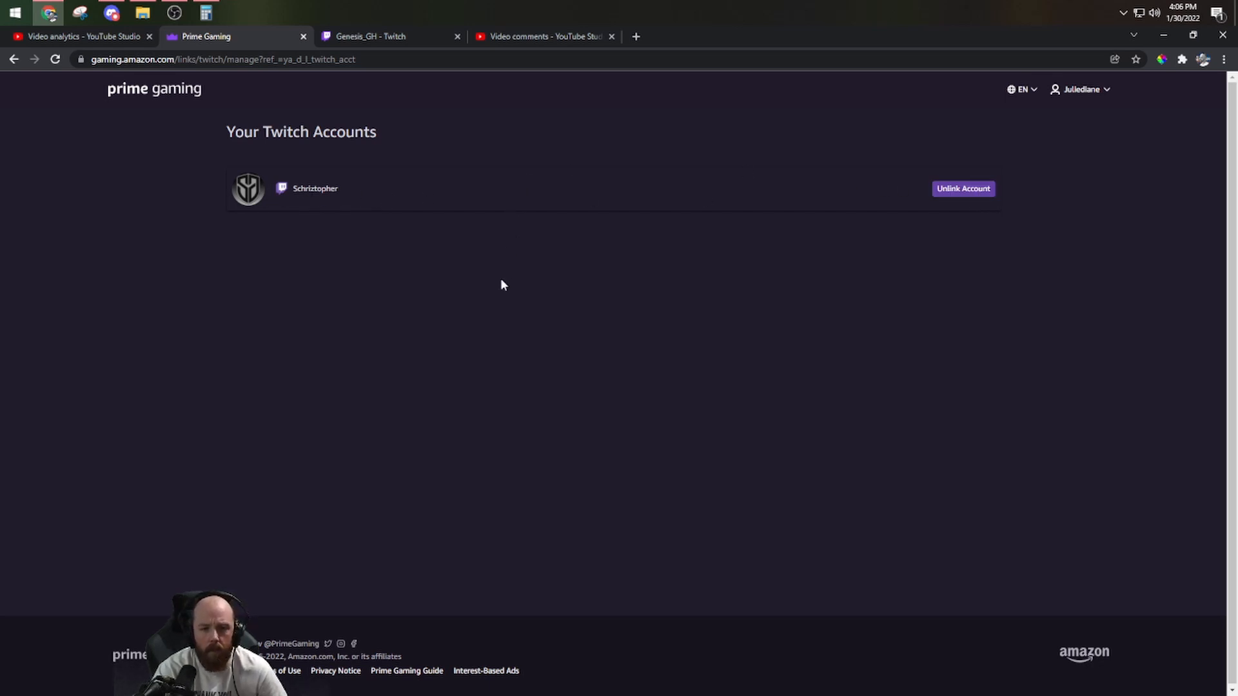
mouse_move(387, 36)
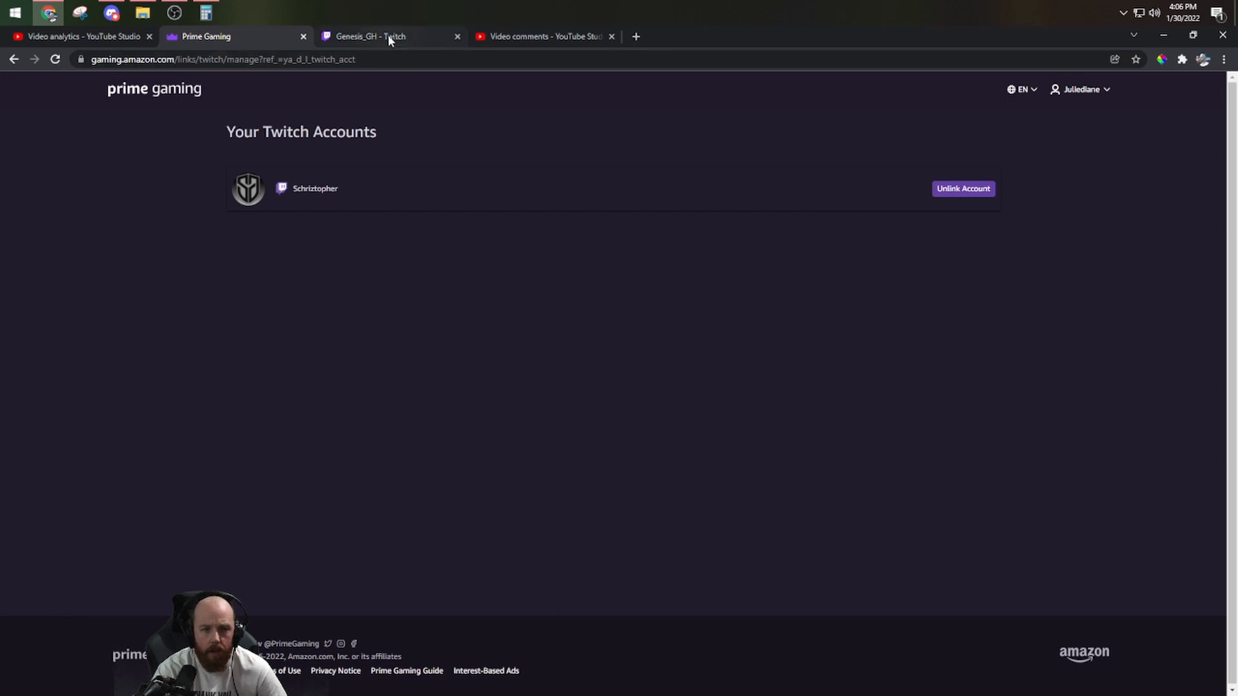
Switch to the Genesis_GH Twitch channel page with its recent highlights
click(367, 36)
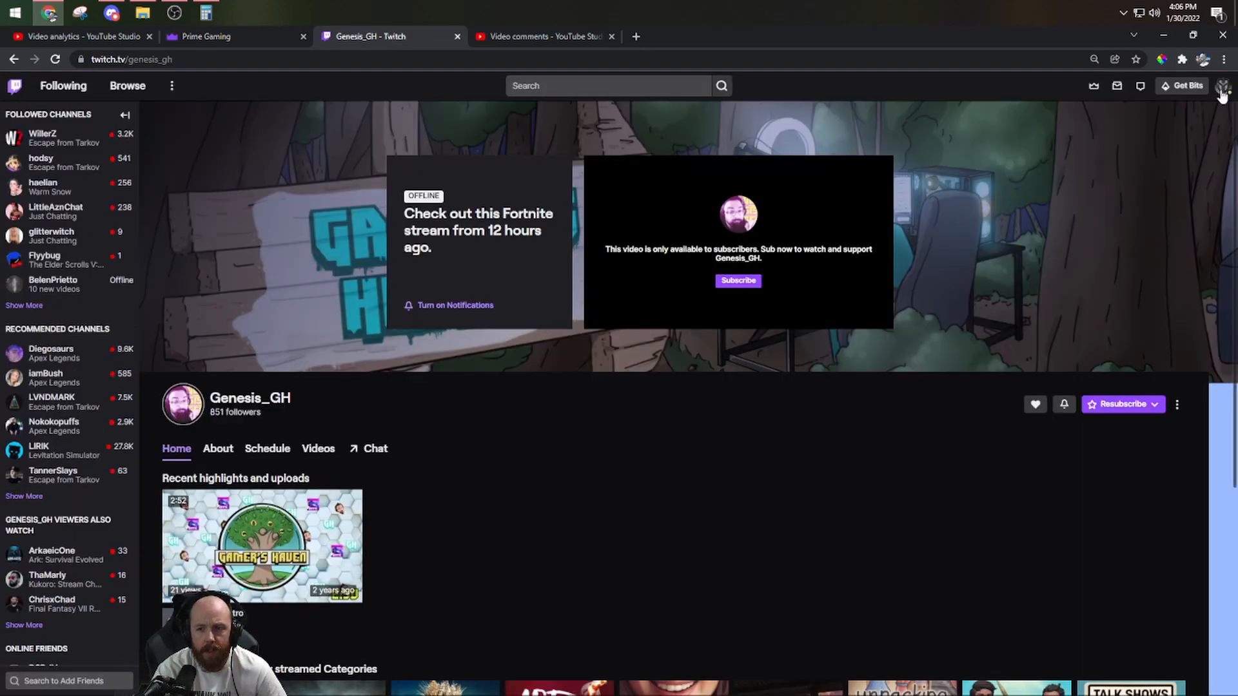
mouse_move(896, 114)
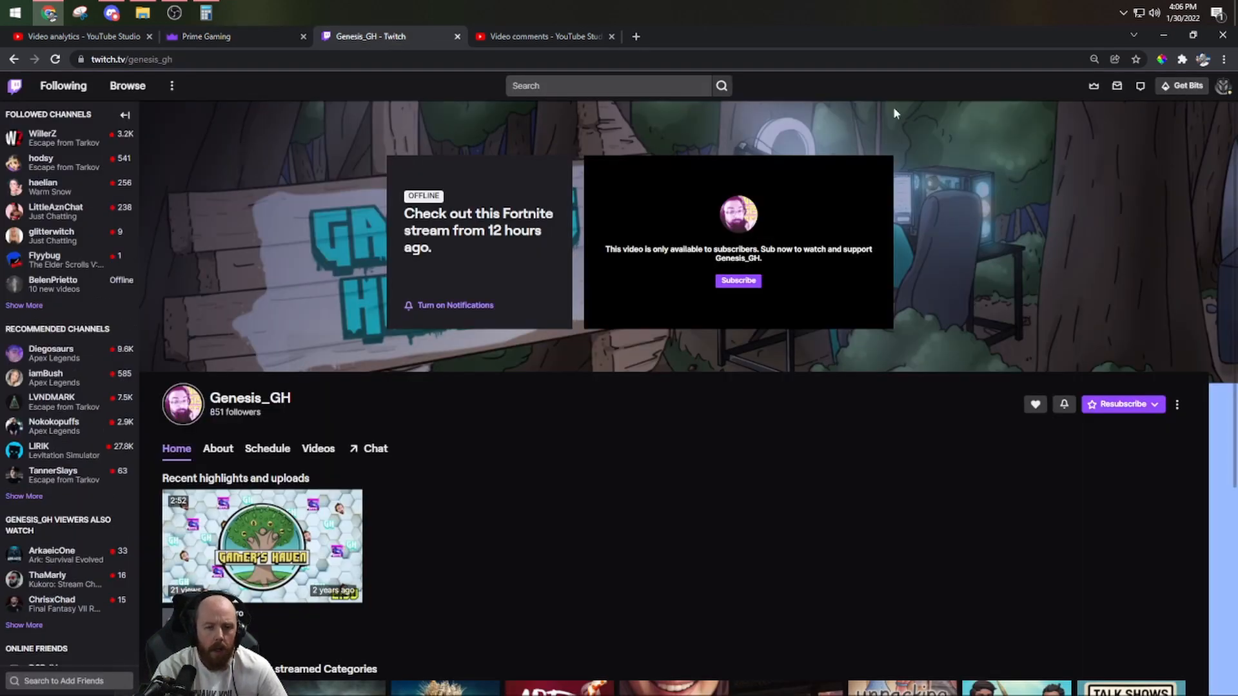
mouse_move(418, 380)
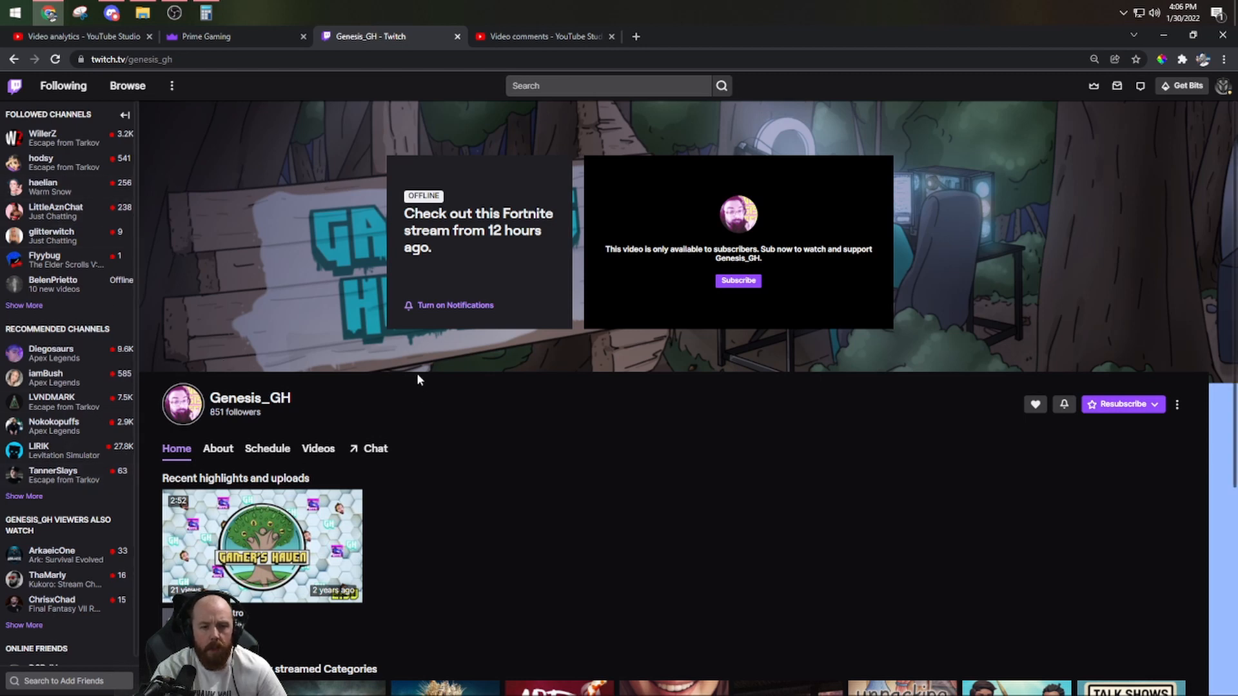
mouse_move(736, 281)
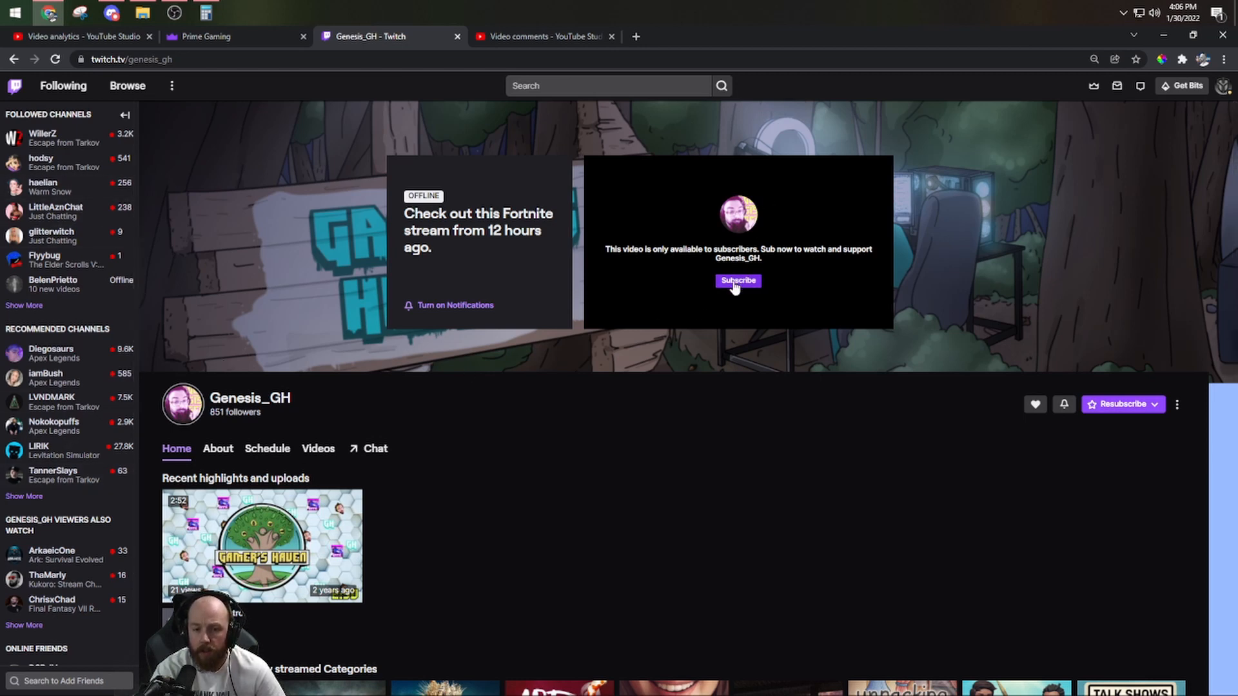
mouse_move(791, 226)
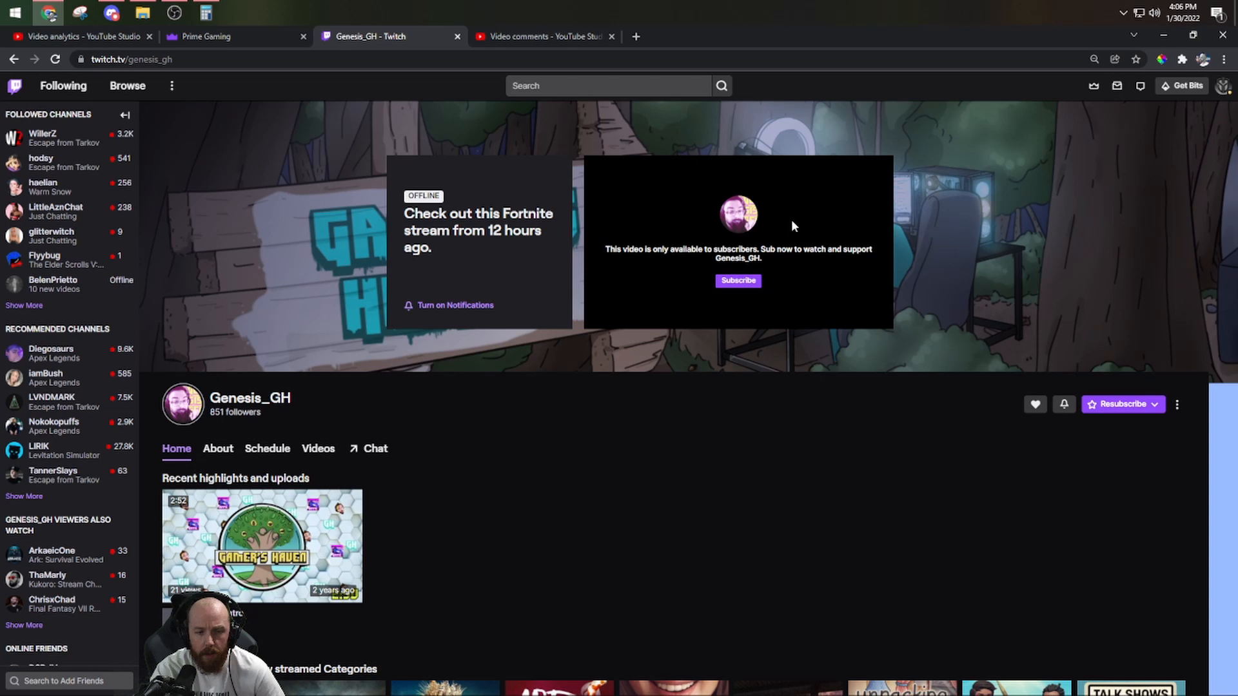
mouse_move(736, 281)
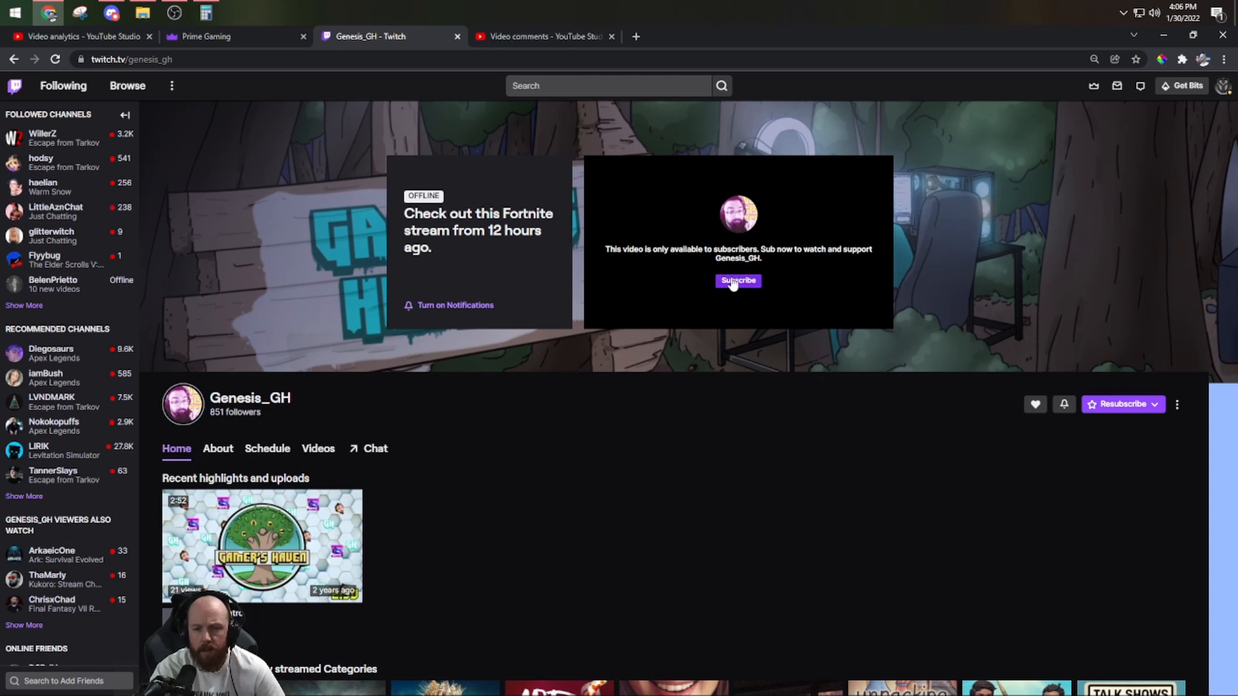
Subscribe to Genesis_GH using Prime Sub for the free one-month subscription
click(736, 281)
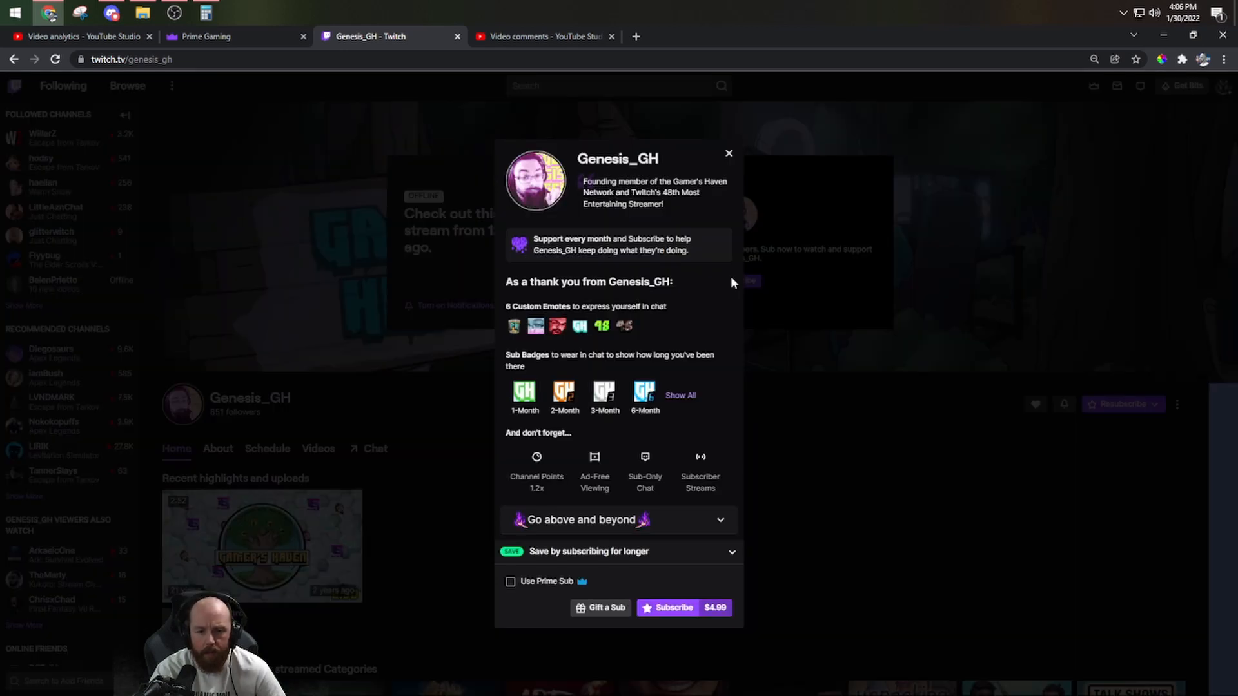
mouse_move(511, 590)
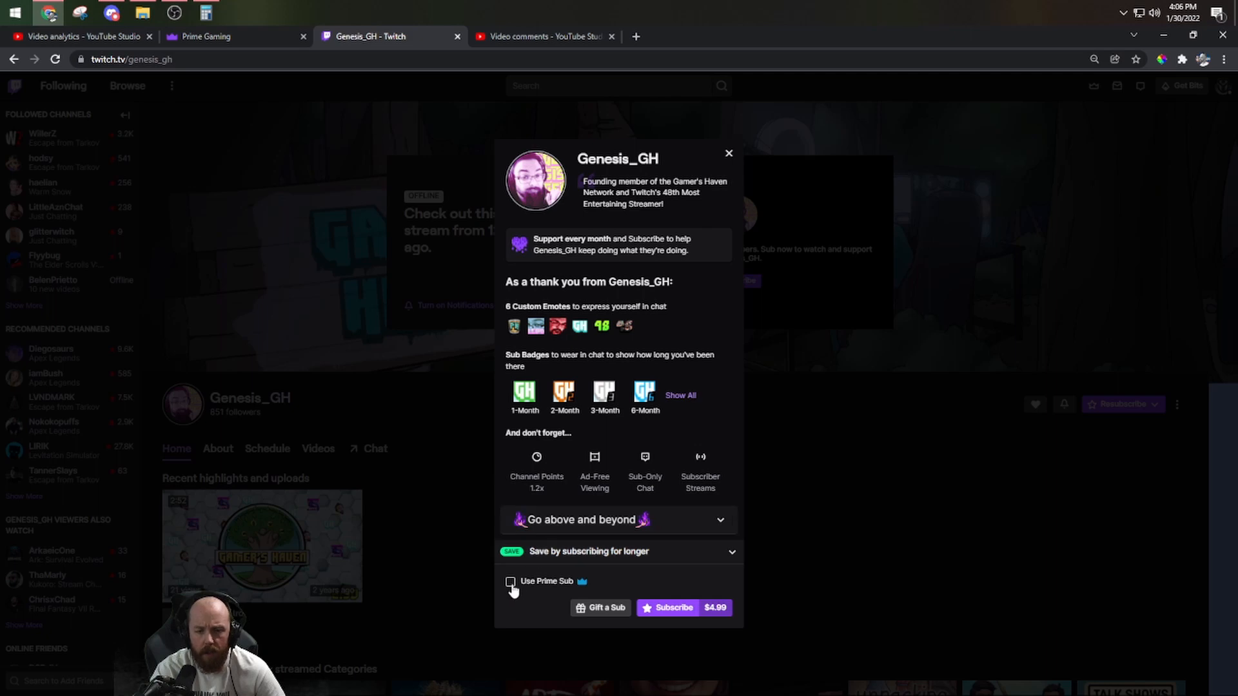
mouse_move(546, 587)
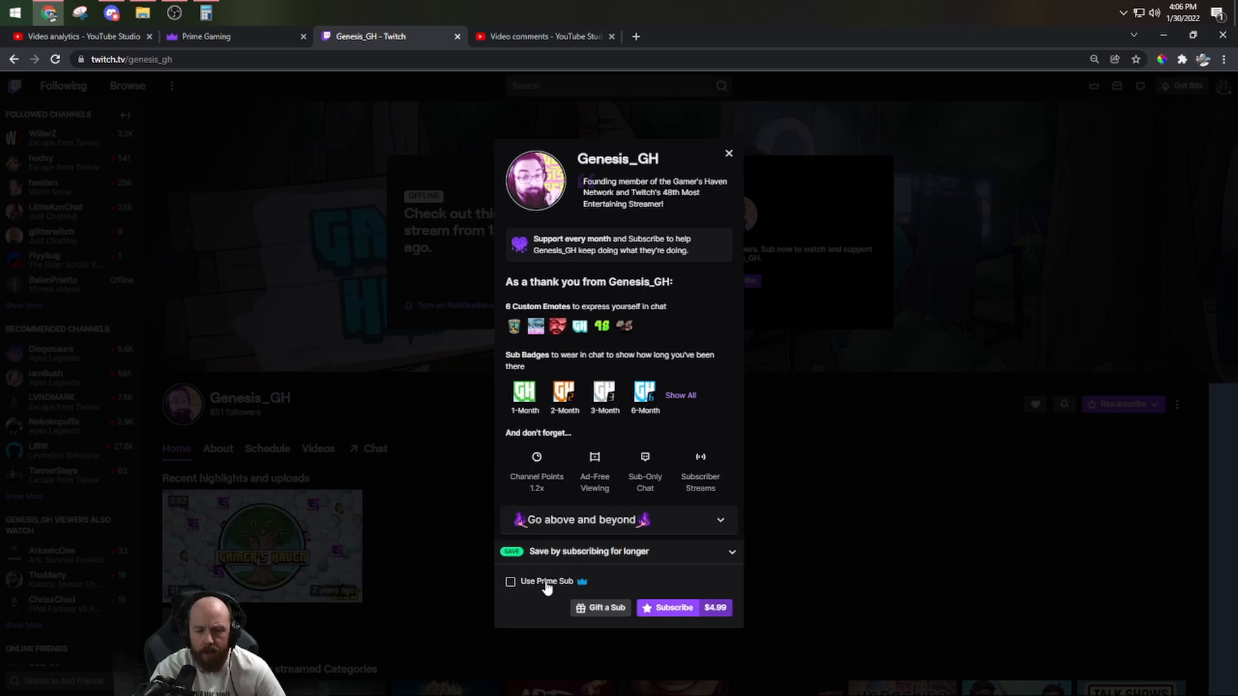
click(510, 581)
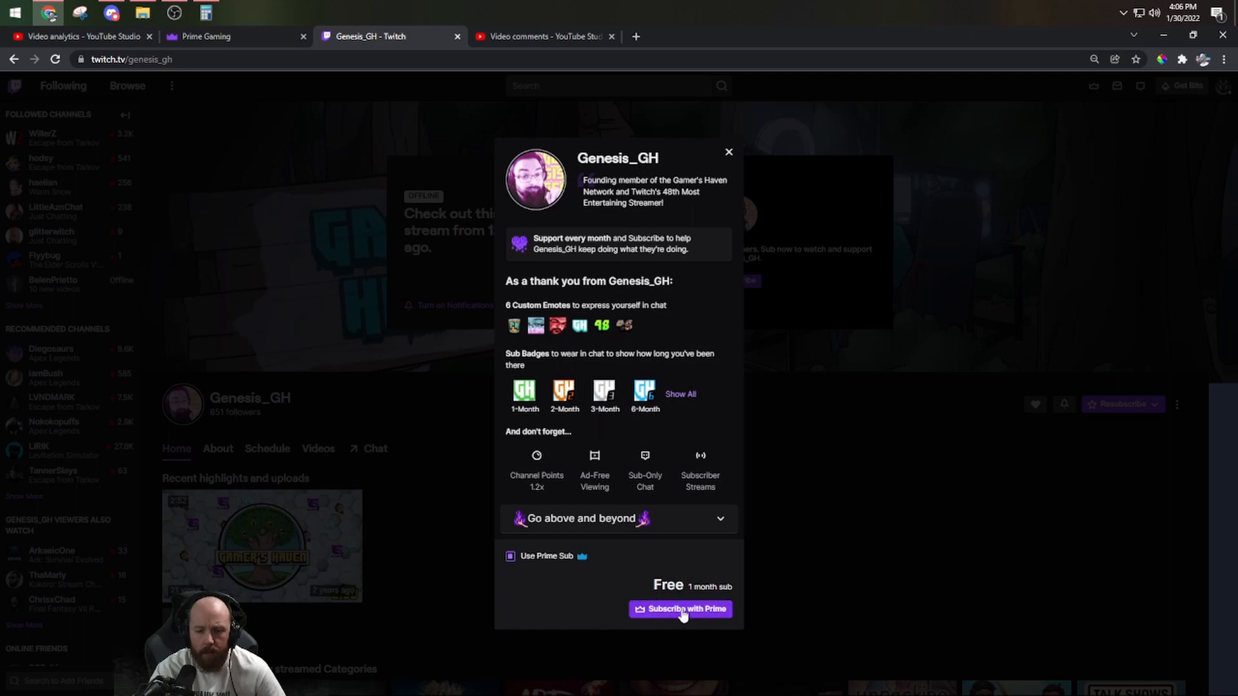
click(82, 36)
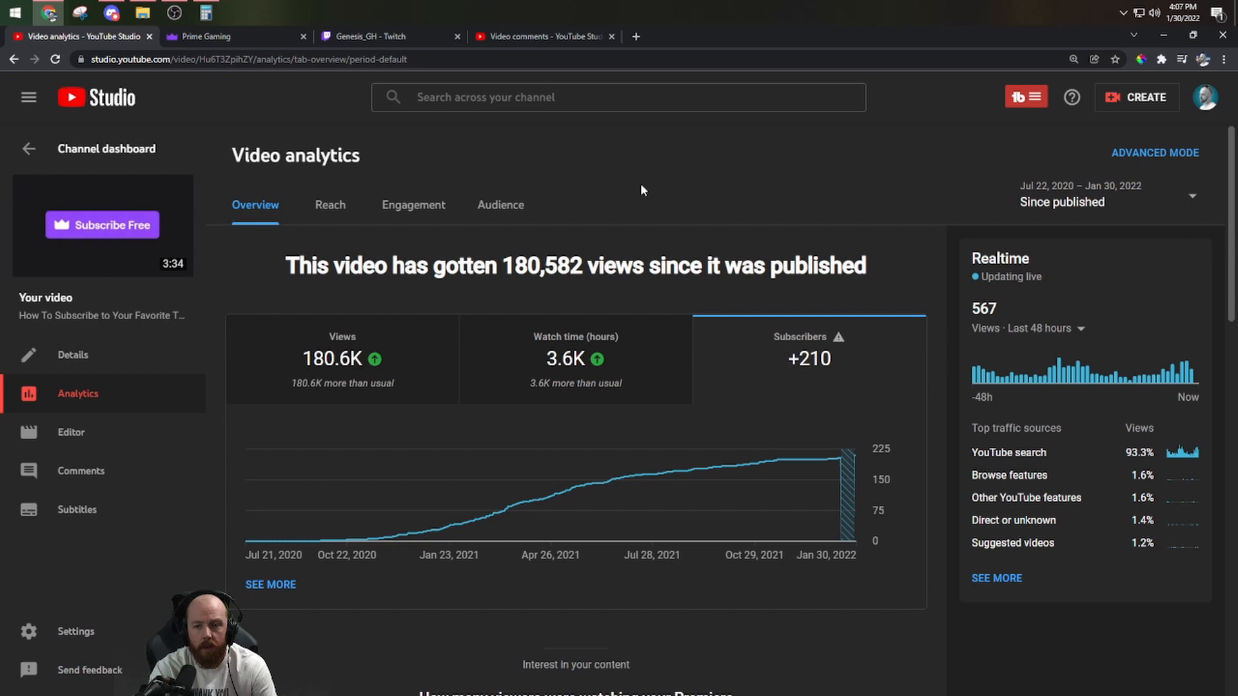
mouse_move(642, 190)
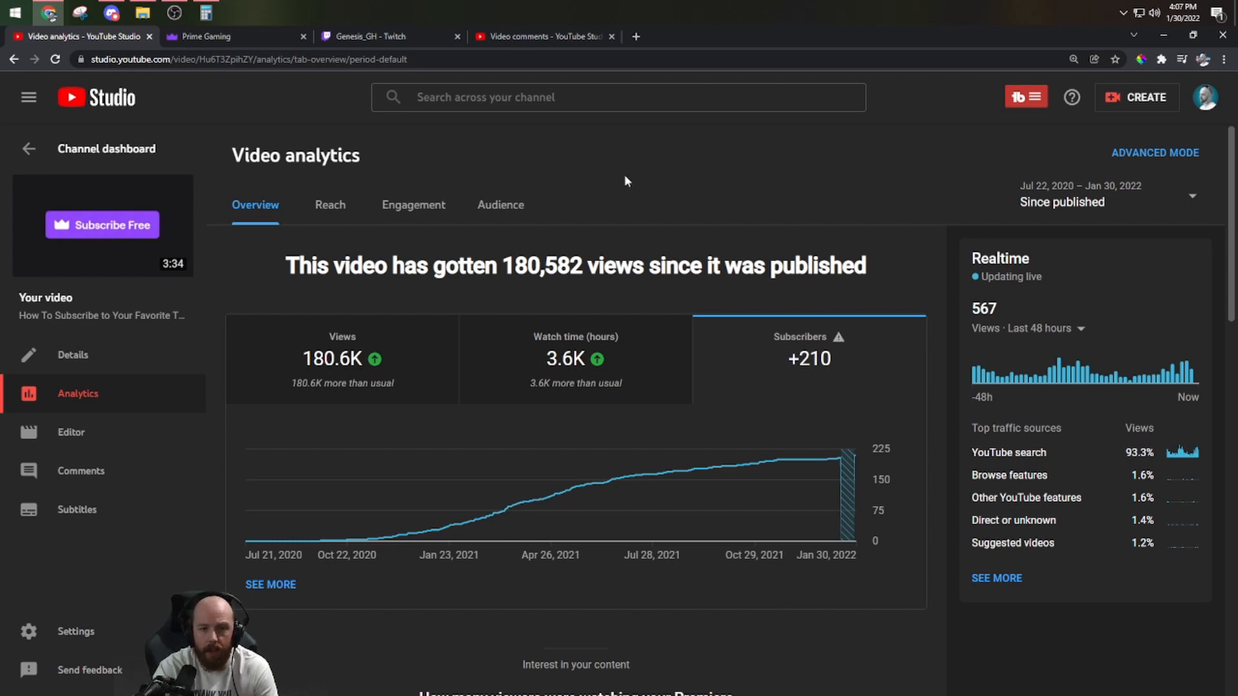